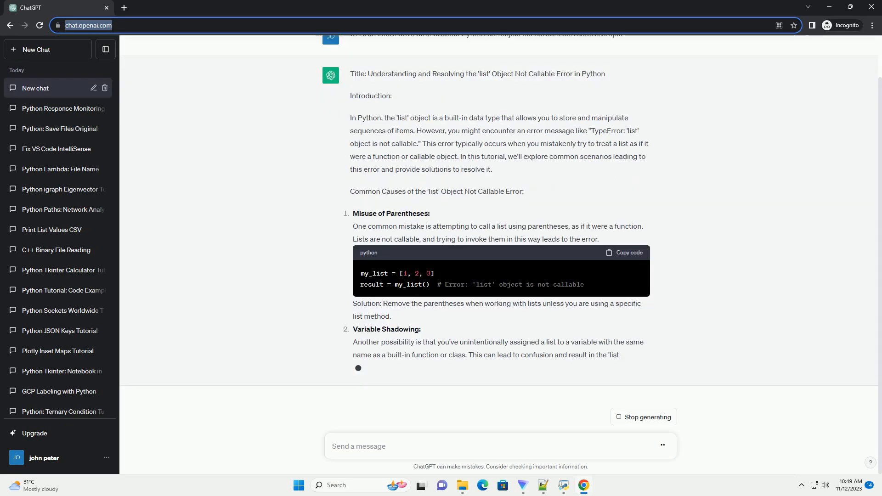
scroll("down", 3)
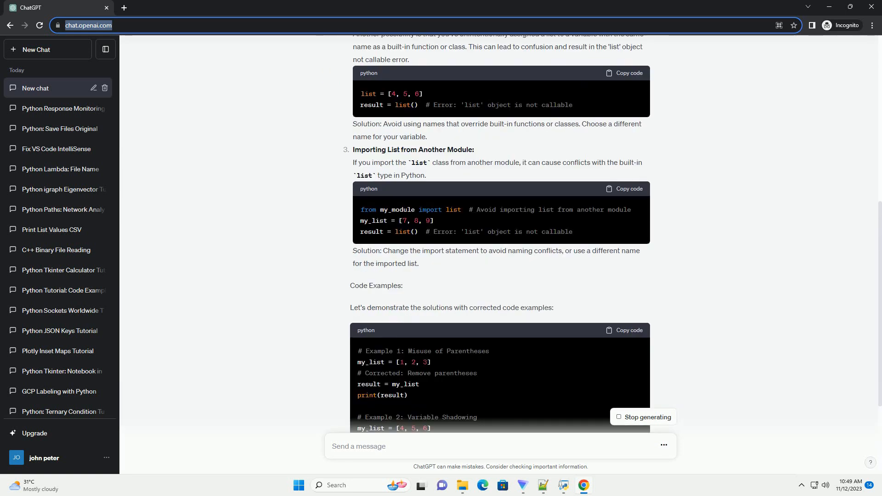
scroll("down", 3)
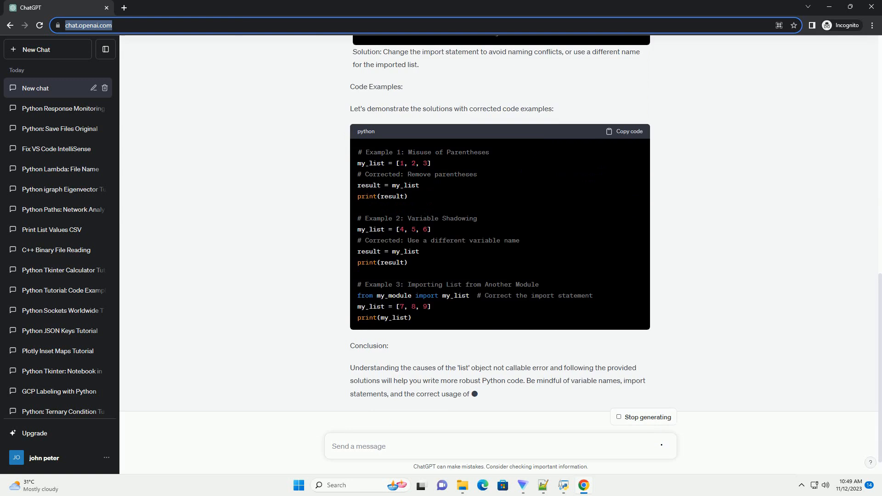